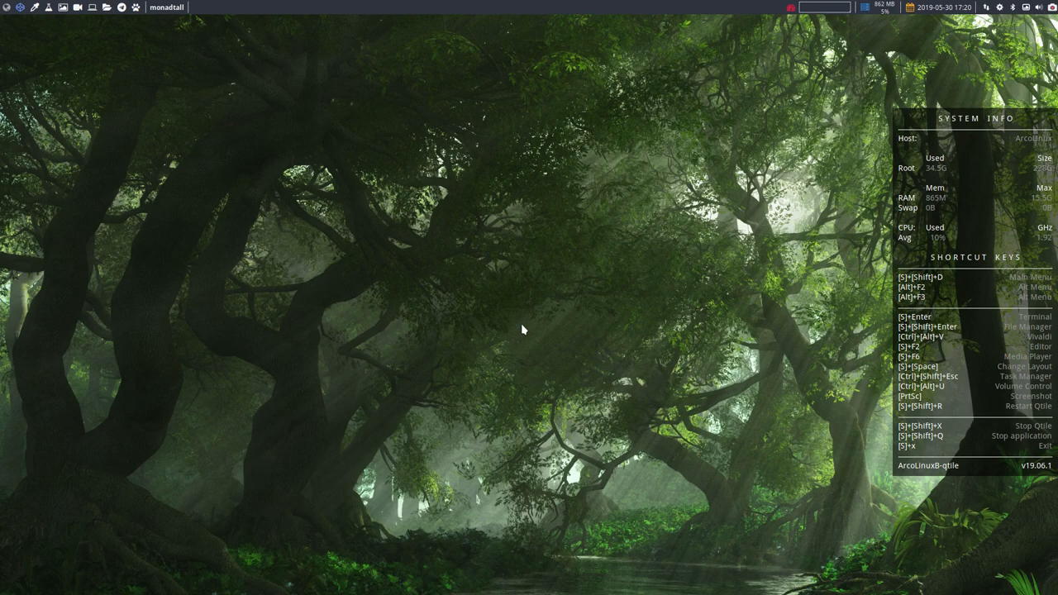
Step: Launch the file manager on the home folder with the Super shortcut
{"action": "key", "text": "super+Return"}
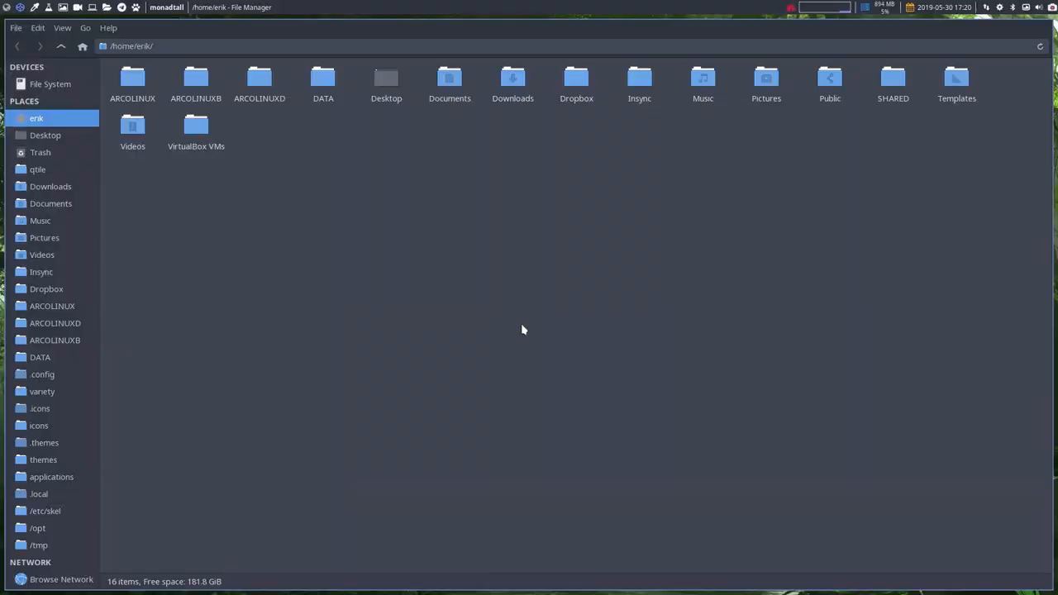
{"action": "mouse_move", "coordinate": [69, 177]}
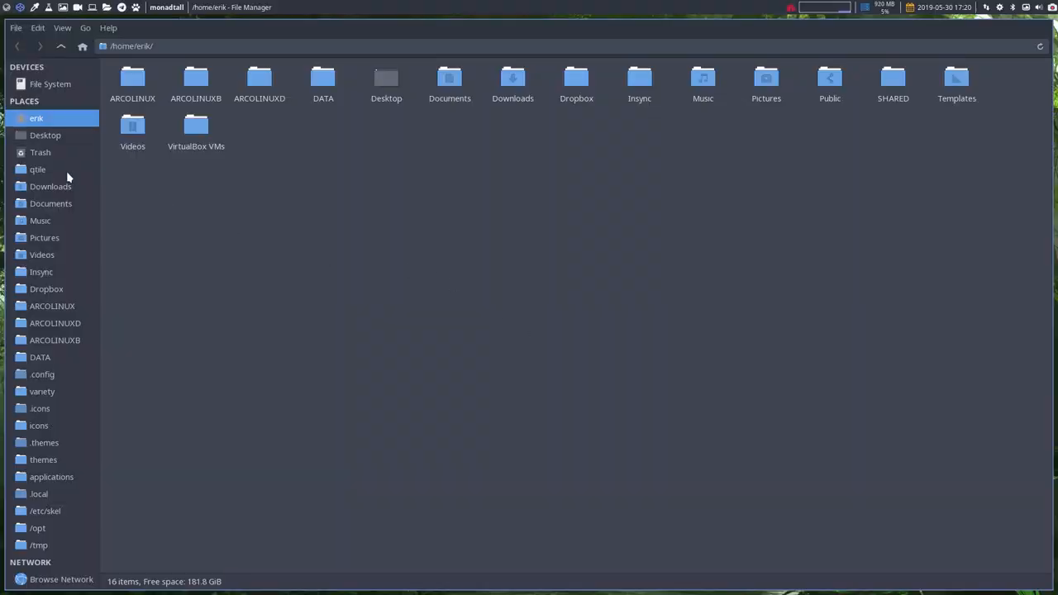
Step: Go to the ~/.config/qtile folder from the Places sidebar and select config.py
{"action": "left_click", "coordinate": [37, 169]}
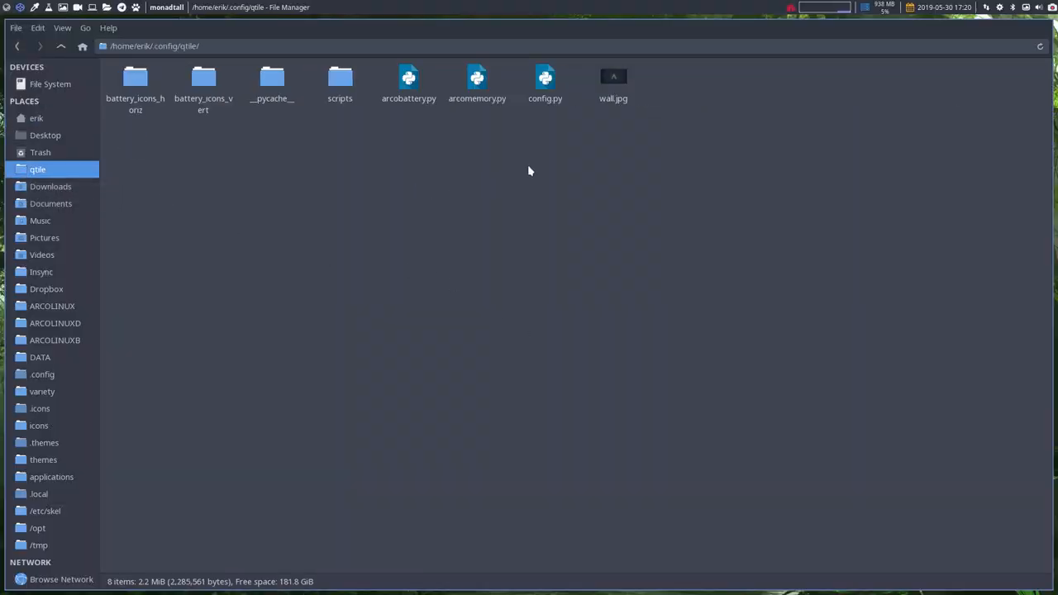
{"action": "left_click", "coordinate": [545, 79]}
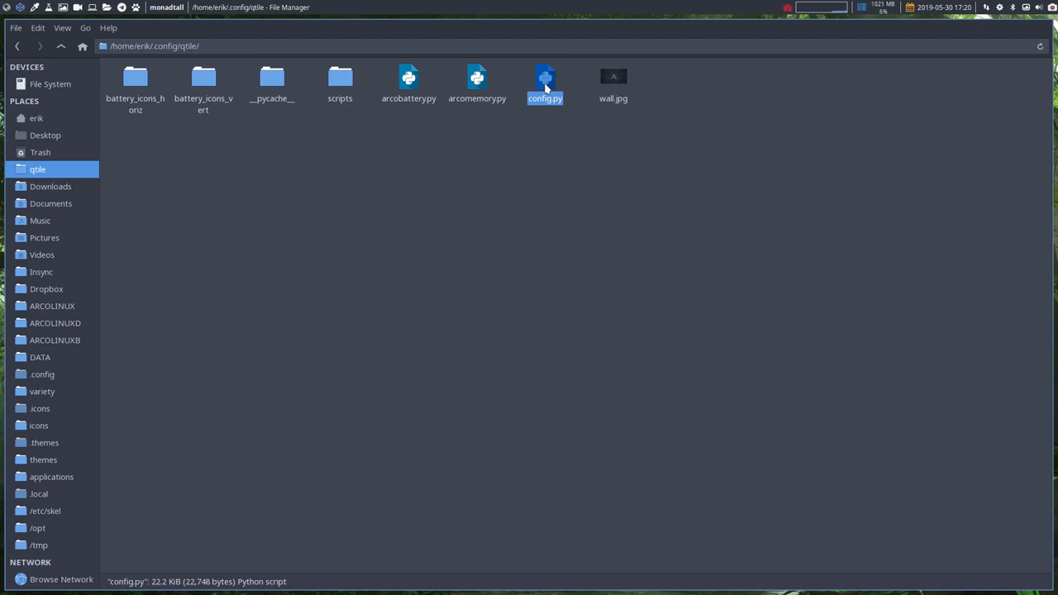
Step: Open config.py from the qtile folder in Atom
{"action": "double_click", "coordinate": [545, 78]}
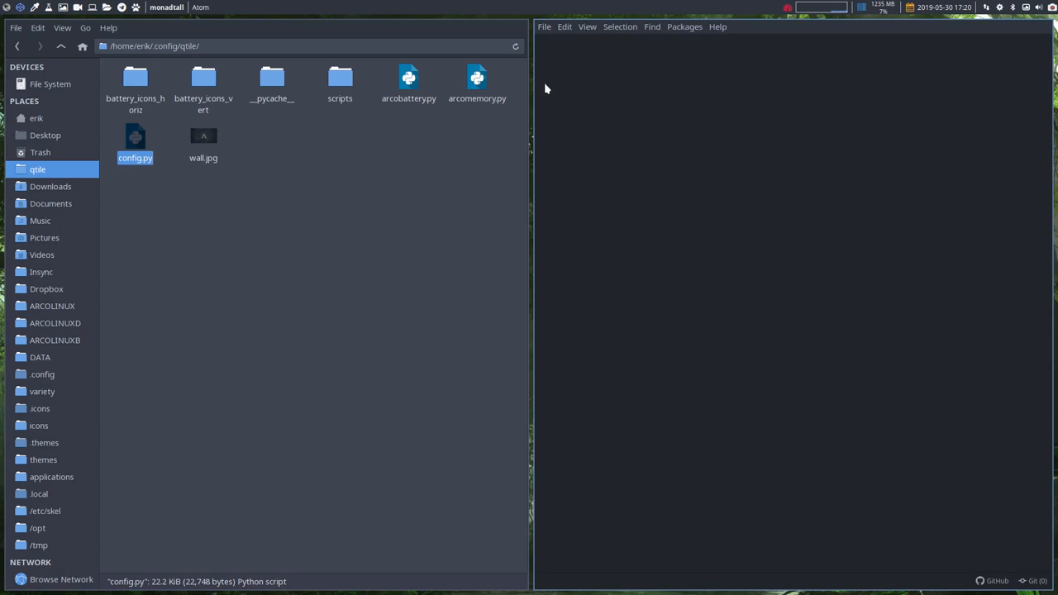
{"action": "double_click", "coordinate": [135, 140]}
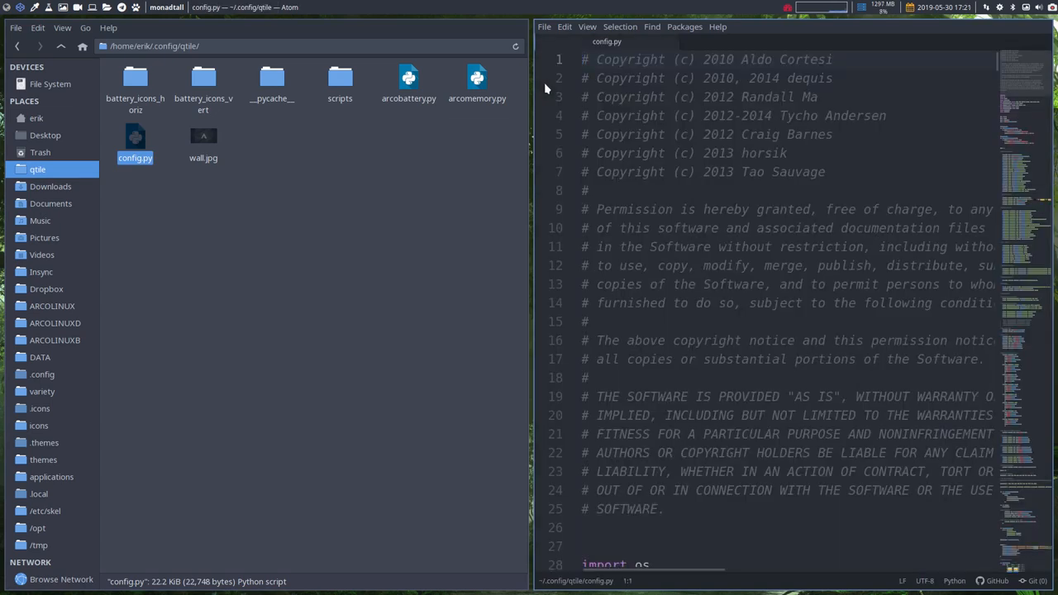
Step: Visit the Settings View's Install Packages page from the Packages menu, then close it
{"action": "left_click", "coordinate": [684, 27]}
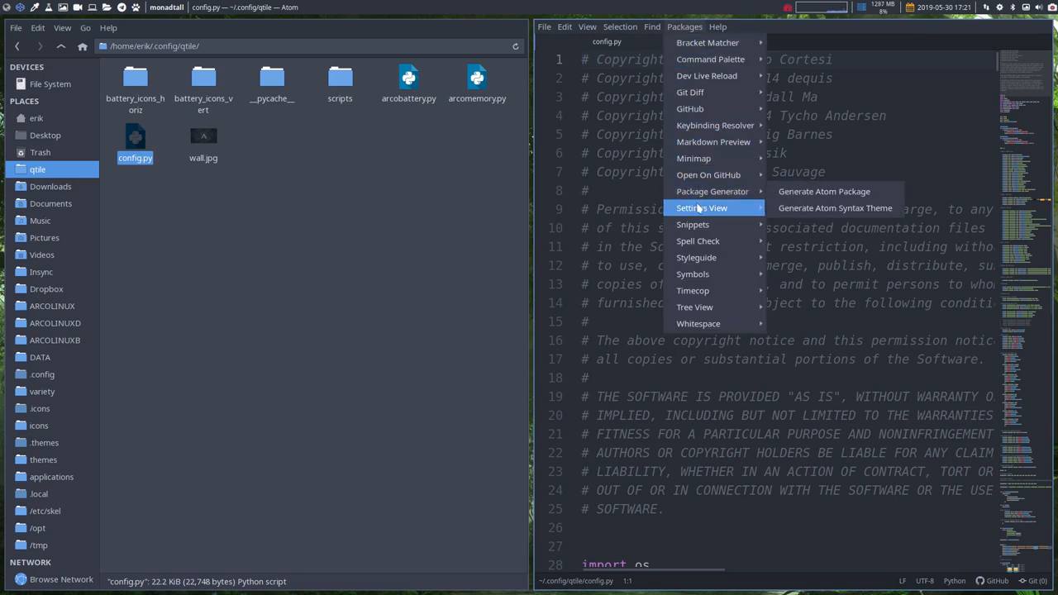
{"action": "left_click", "coordinate": [702, 207]}
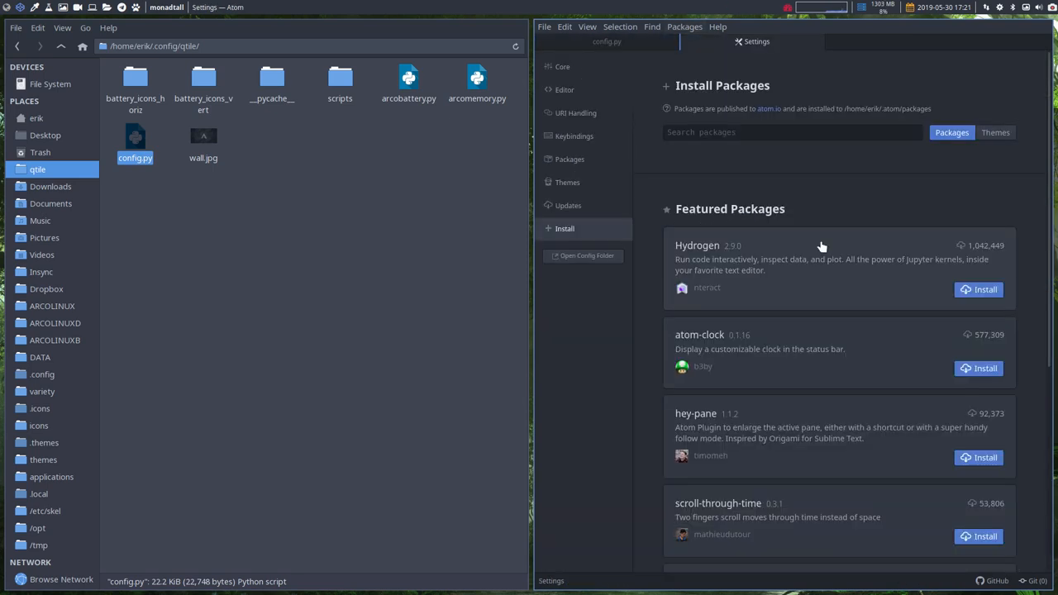
{"action": "left_click", "coordinate": [789, 132]}
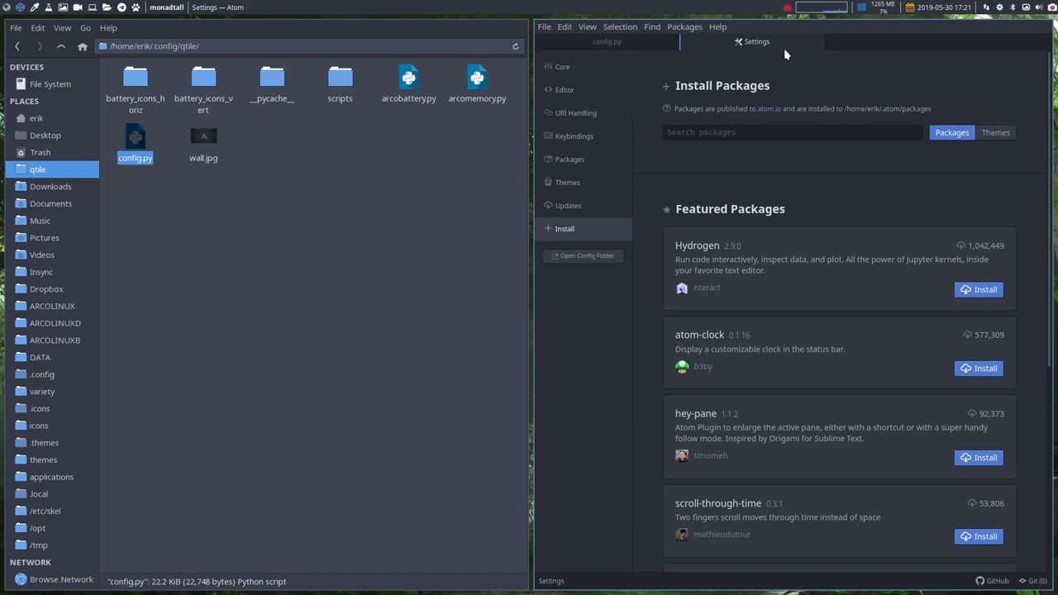
{"action": "left_click", "coordinate": [607, 41]}
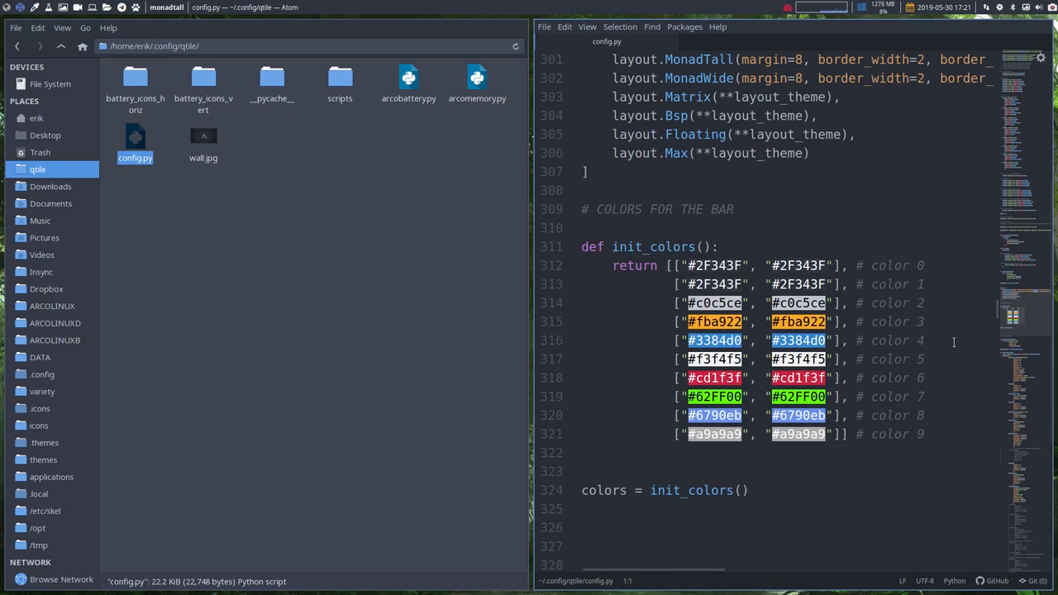
{"action": "mouse_move", "coordinate": [674, 419]}
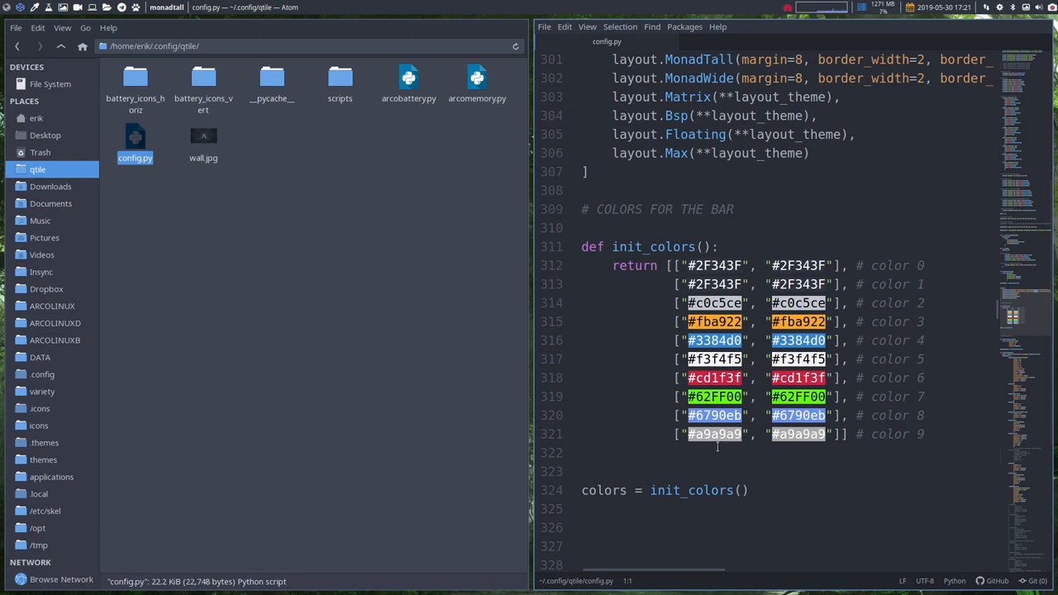
{"action": "mouse_move", "coordinate": [665, 429]}
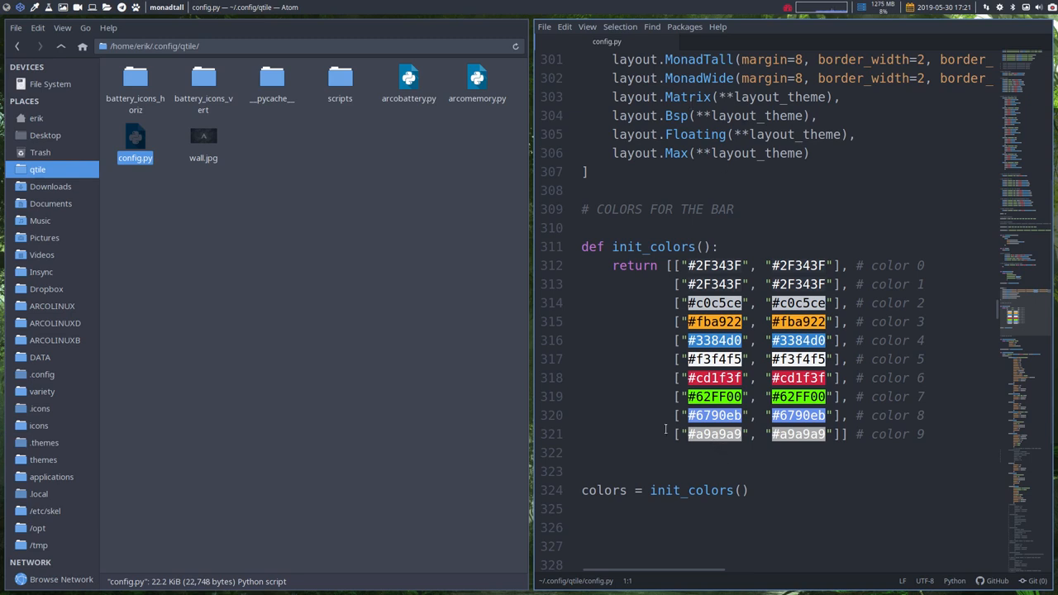
Step: Scroll config.py to the SUPER + FUNCTION KEYS keybindings around line 69
{"action": "scroll", "scroll_direction": "down", "scroll_amount": 3}
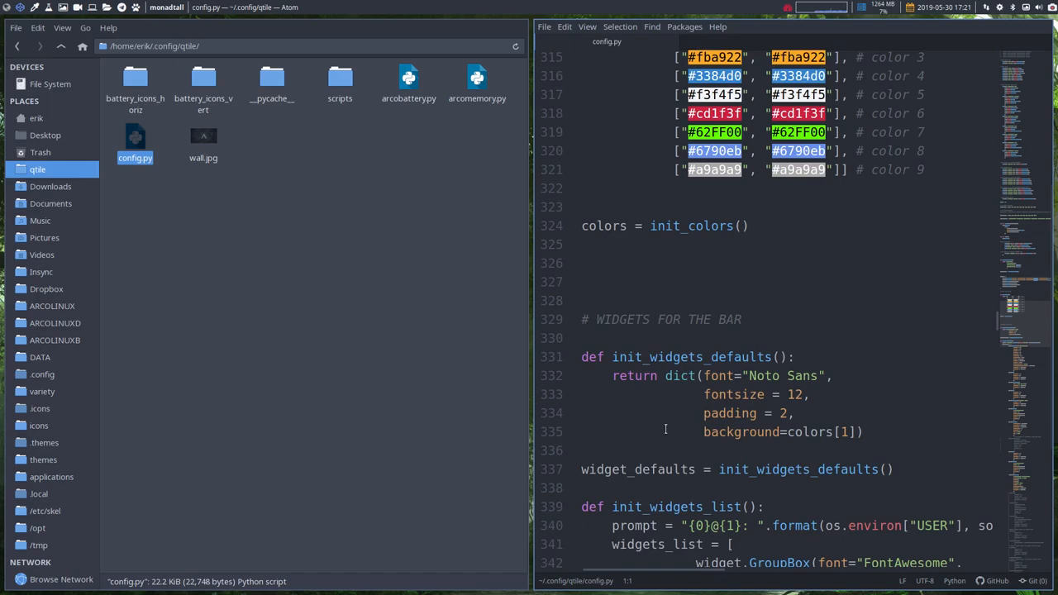
{"action": "scroll", "scroll_direction": "down", "scroll_amount": 3}
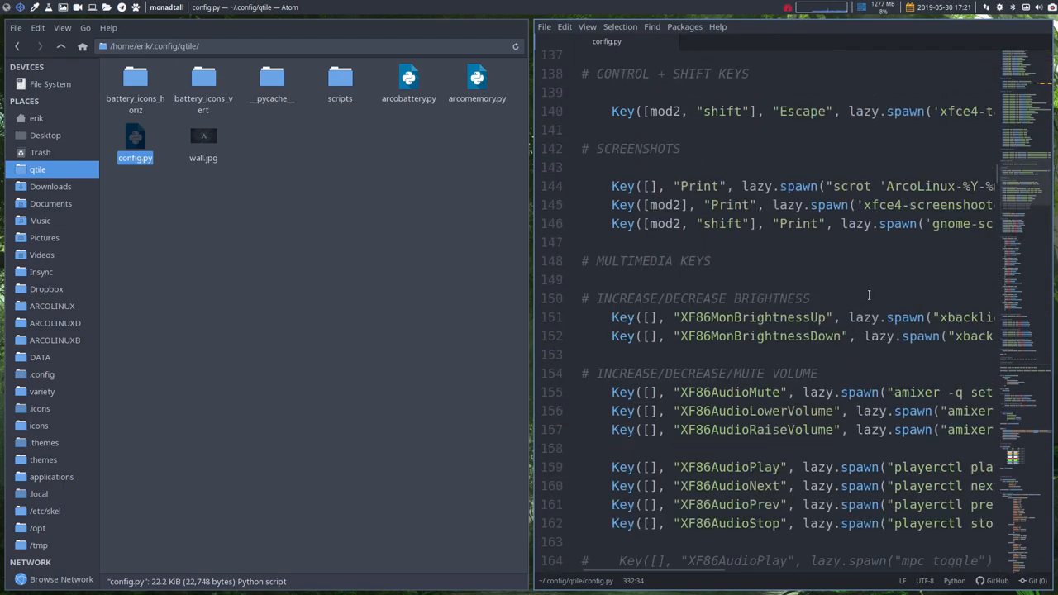
{"action": "scroll", "scroll_direction": "up", "scroll_amount": 3}
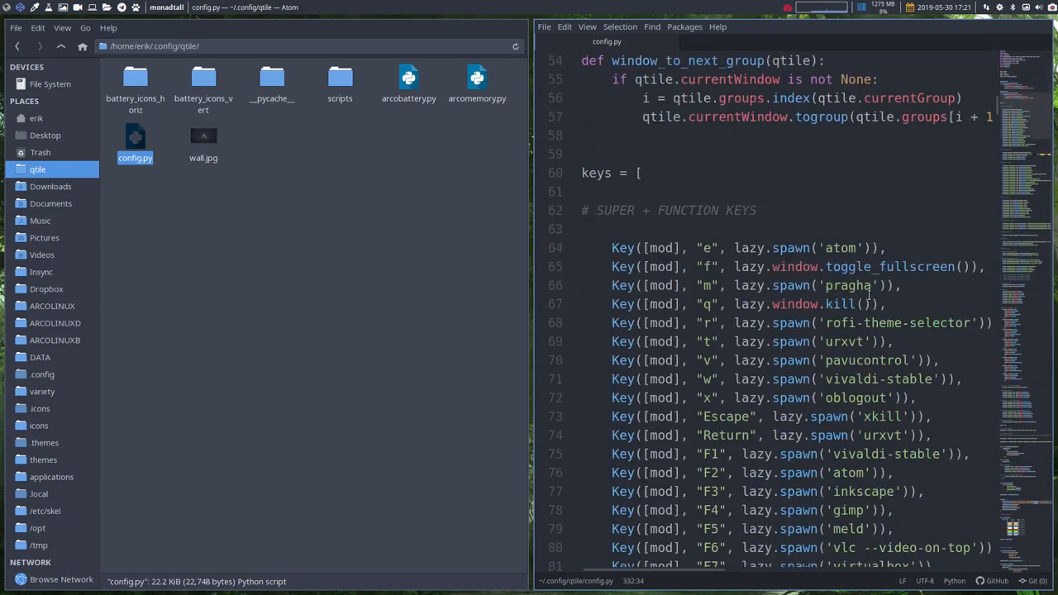
Step: Scroll config.py around line 69 before breaking its trailing comma and restarting Qtile
{"action": "scroll", "scroll_direction": "down", "scroll_amount": 3}
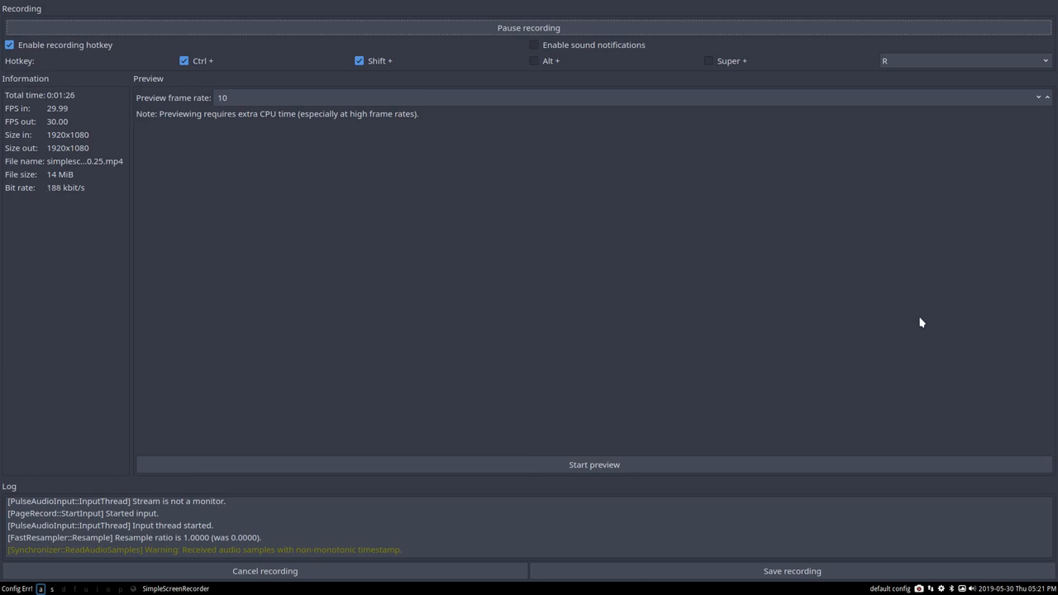
{"action": "mouse_move", "coordinate": [384, 233]}
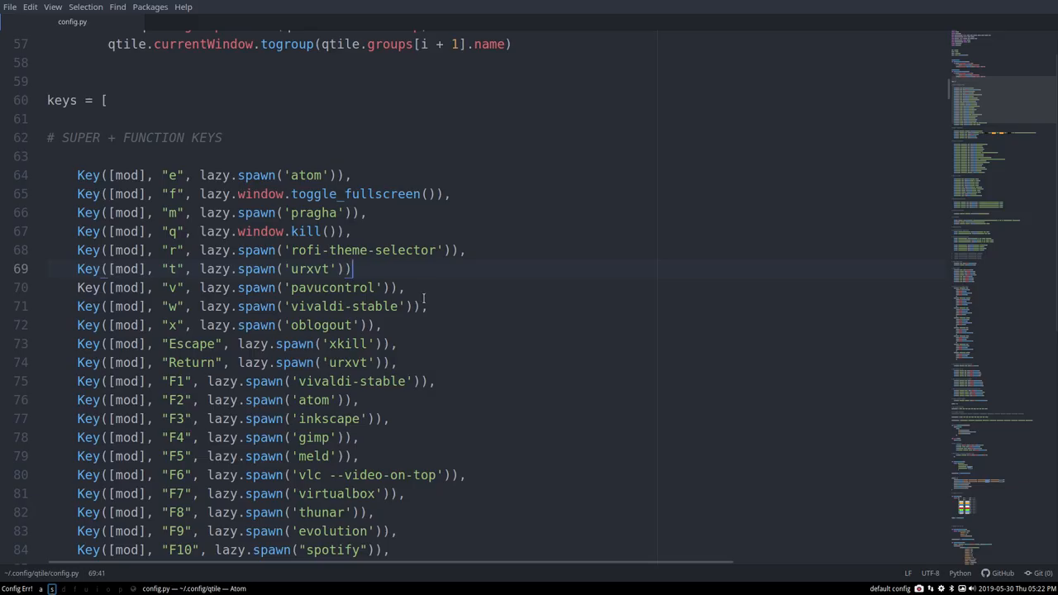
Step: Add the trailing comma back after the urxvt keybinding on line 69 and restart Qtile
{"action": "type", "text": ","}
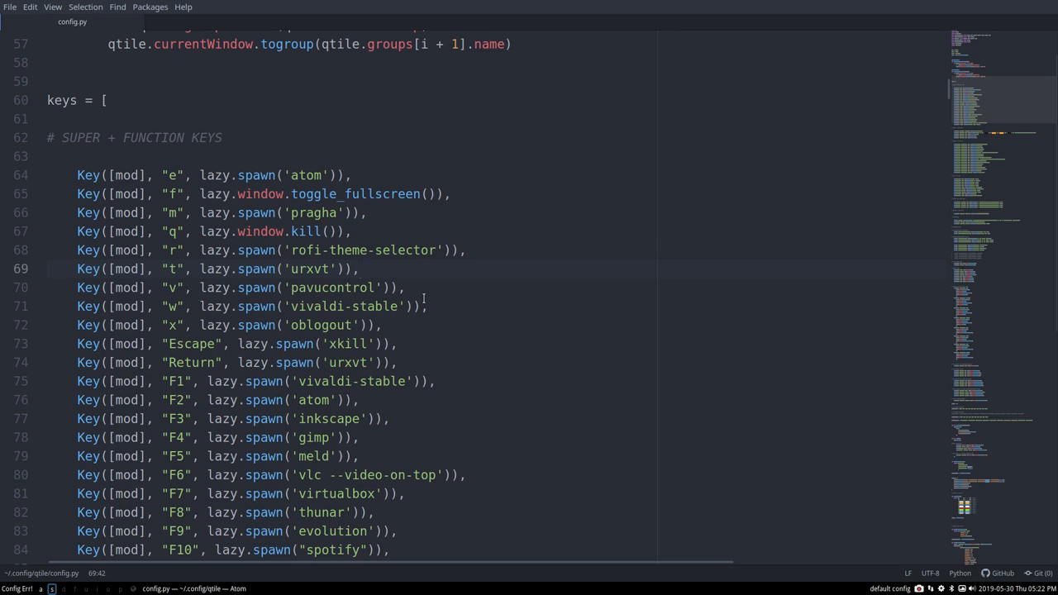
{"action": "type", "text": "R"}
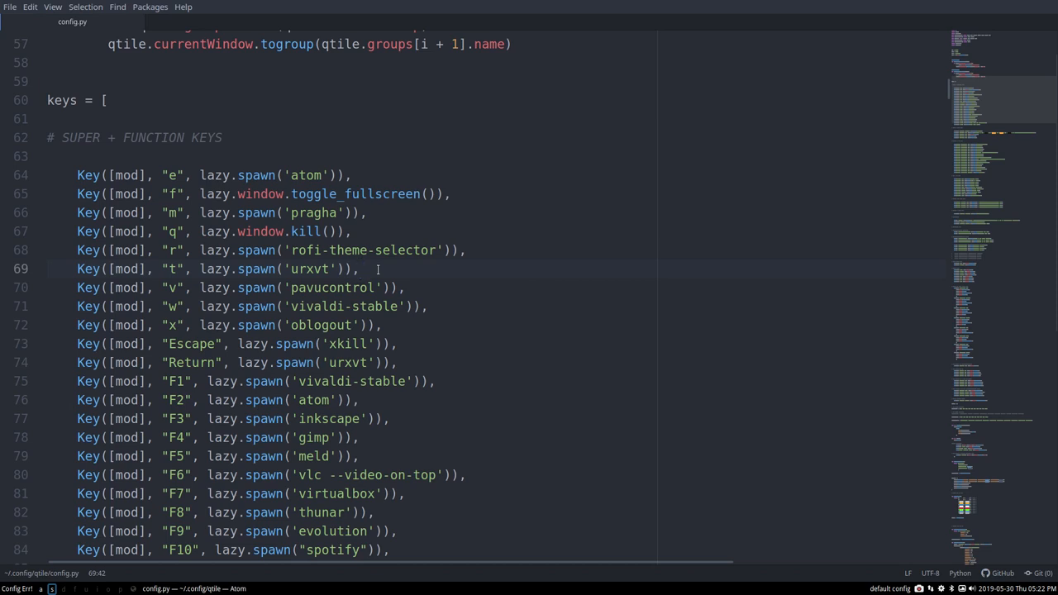
{"action": "left_click", "coordinate": [362, 269]}
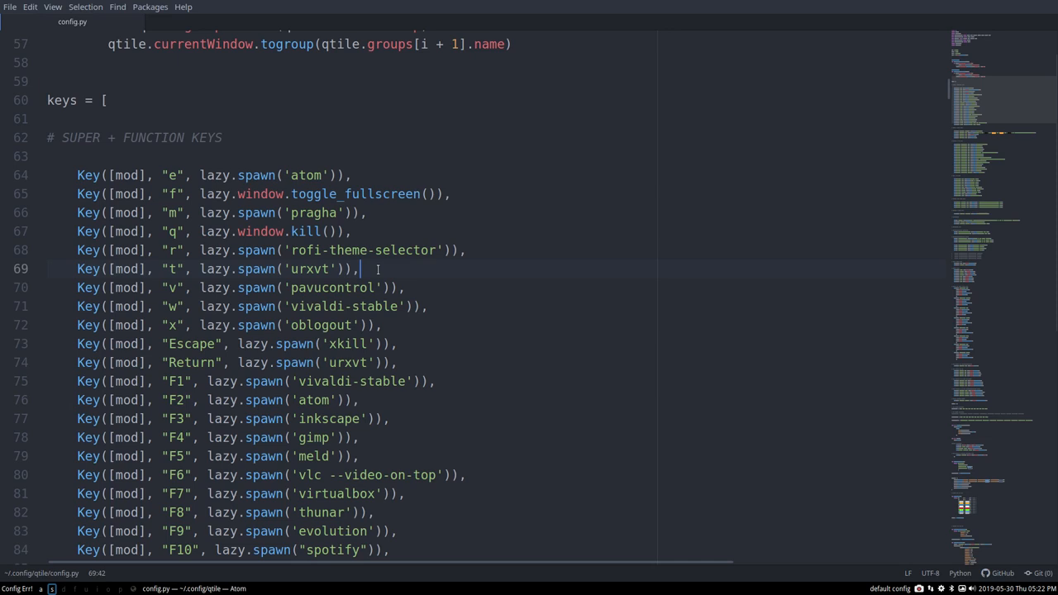